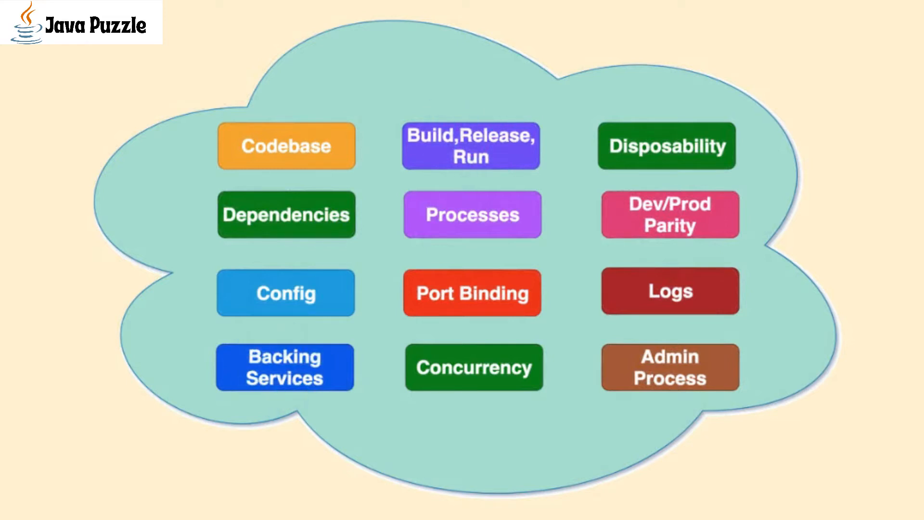
left_click(472, 293)
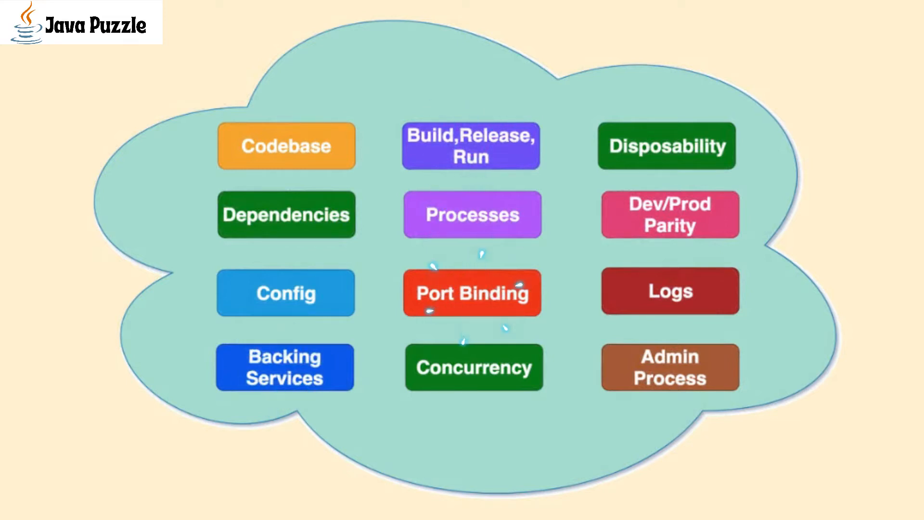